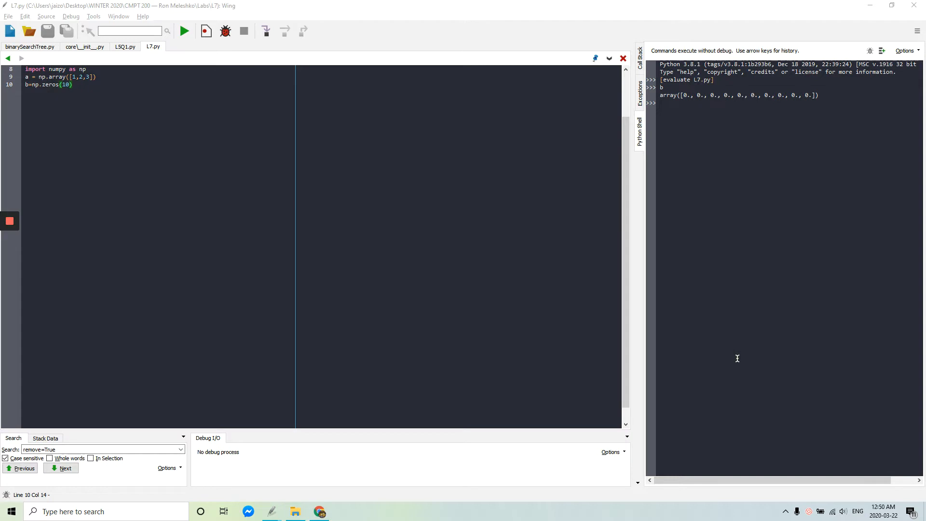
mouse_move(123, 103)
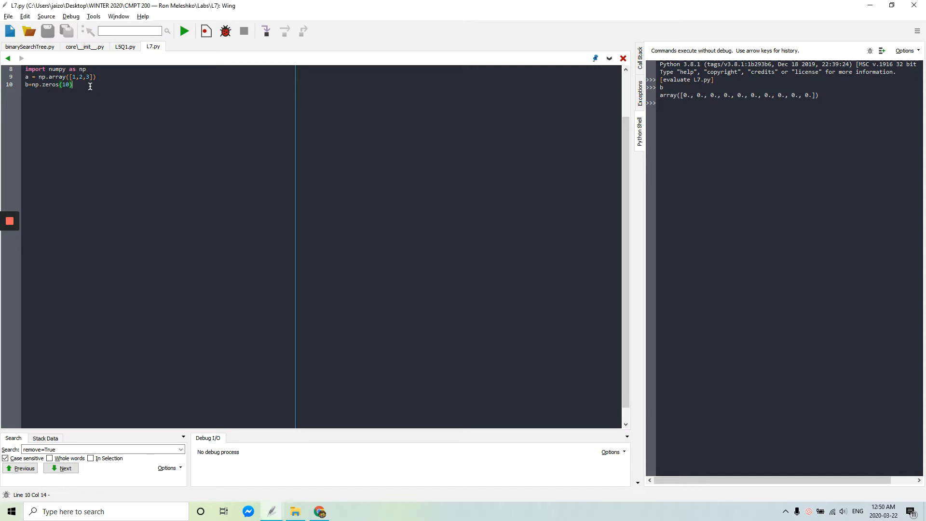
mouse_move(25, 16)
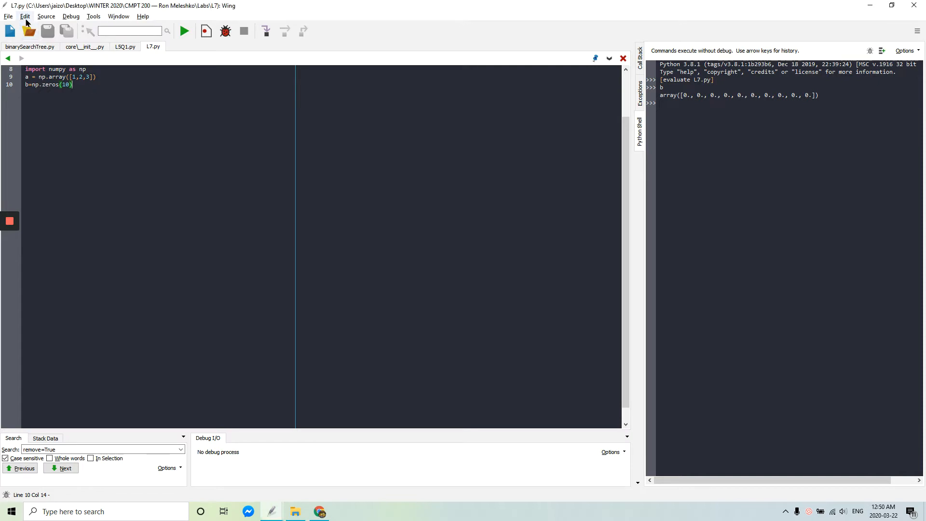
Show the Python Configuration's custom executable list with the Python38-32 interpreter
left_click(25, 16)
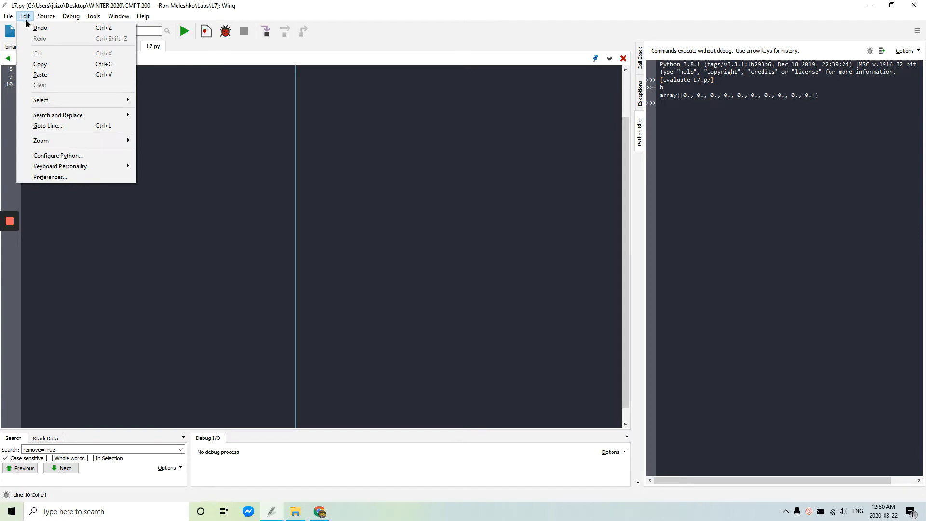
left_click(58, 155)
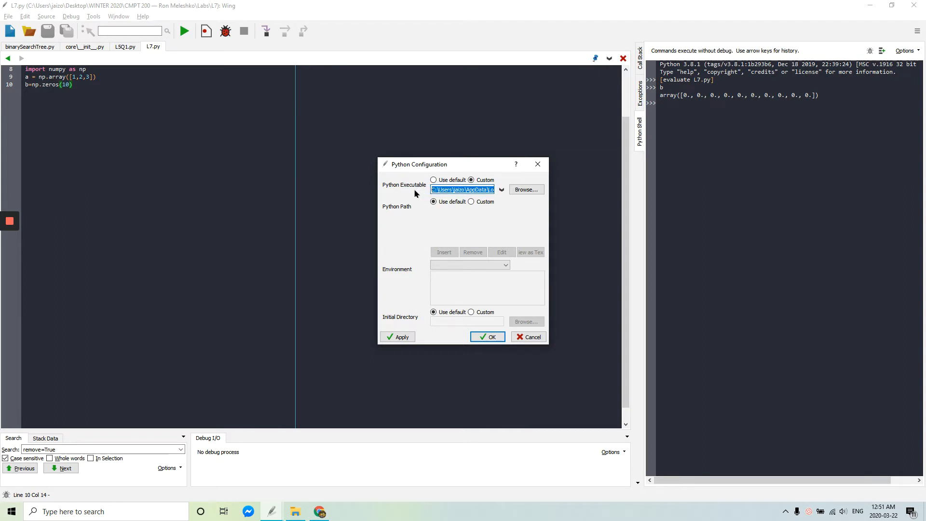
mouse_move(501, 190)
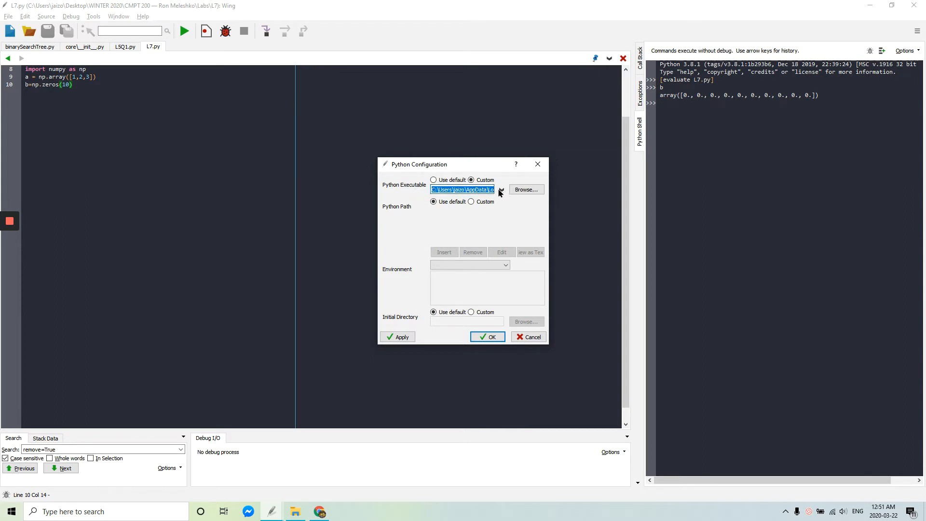
left_click(501, 189)
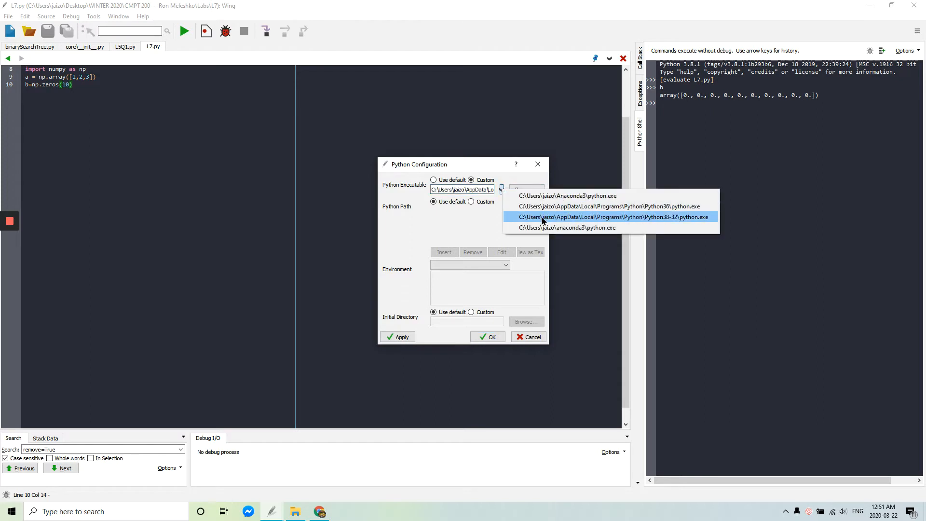
mouse_move(466, 233)
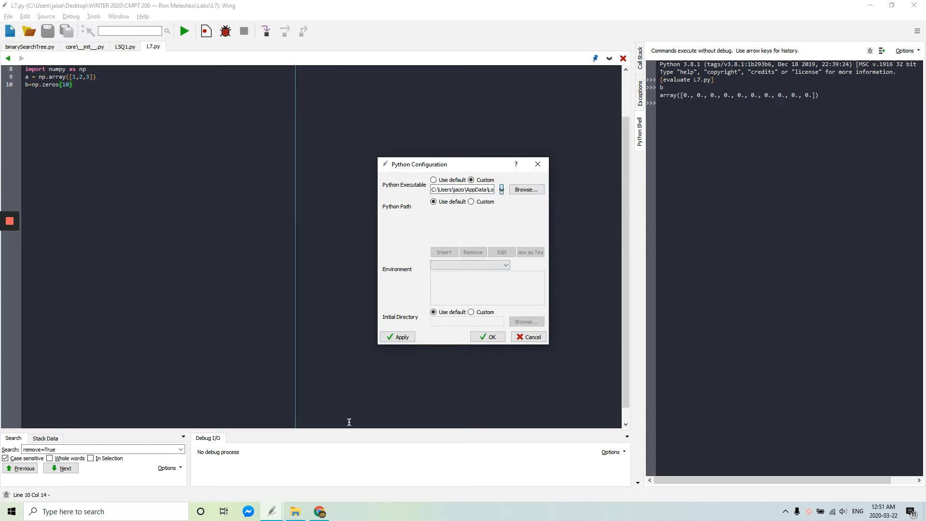
In Command Prompt, cd into C:\Users\jaizo\AppData\Local\Programs\Python\Python38-32\Scripts
left_click(11, 511)
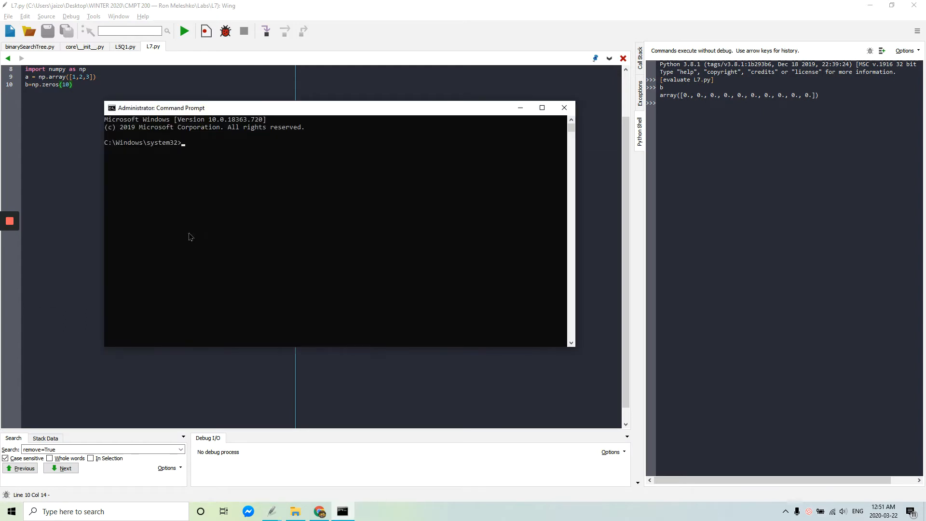
type("cd")
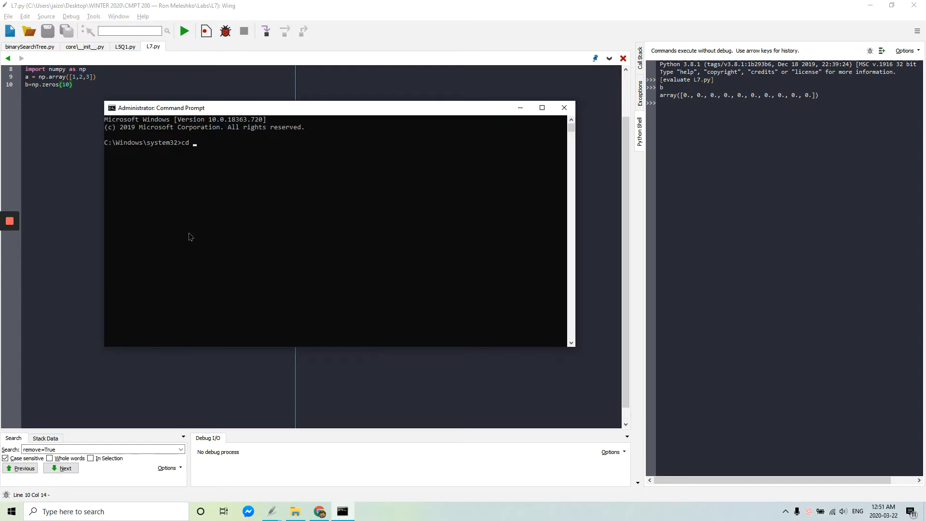
type("C:\\Users\\jaizo\\AppData\\Local\\Programs\\Python\\Python38-32\\S")
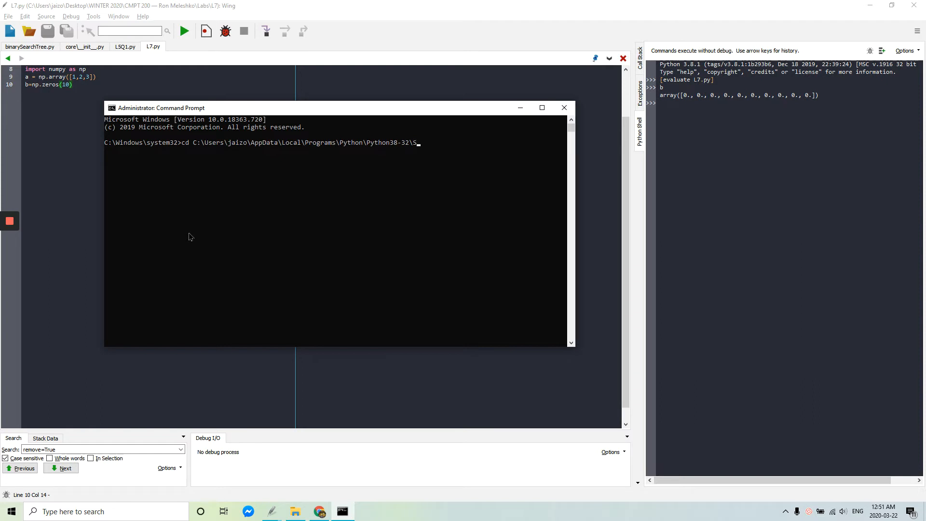
type("cripts")
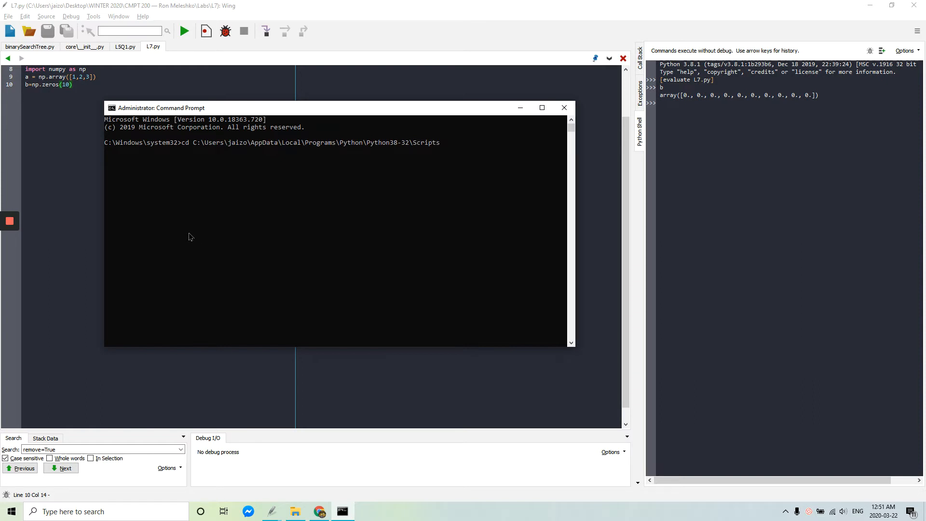
key("Return")
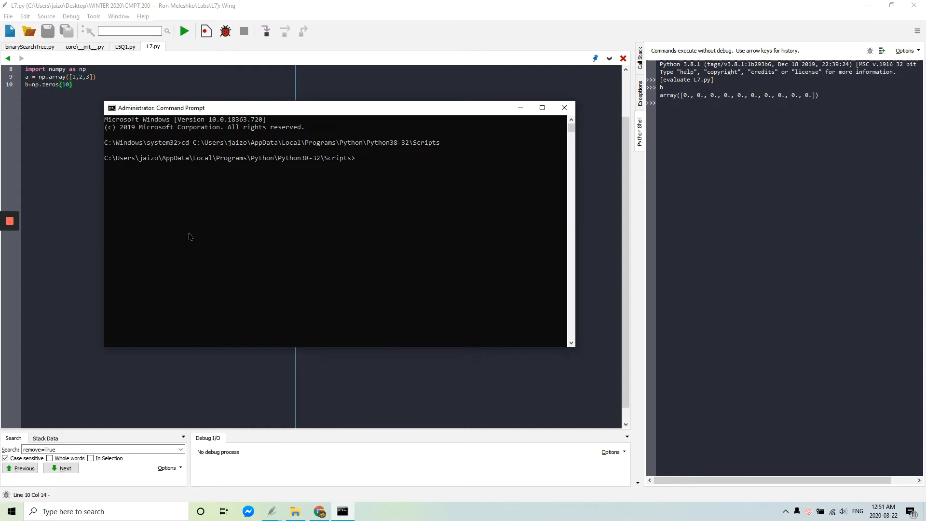
Run pip install --upgrade pip, reported already up to date
type("pip instal")
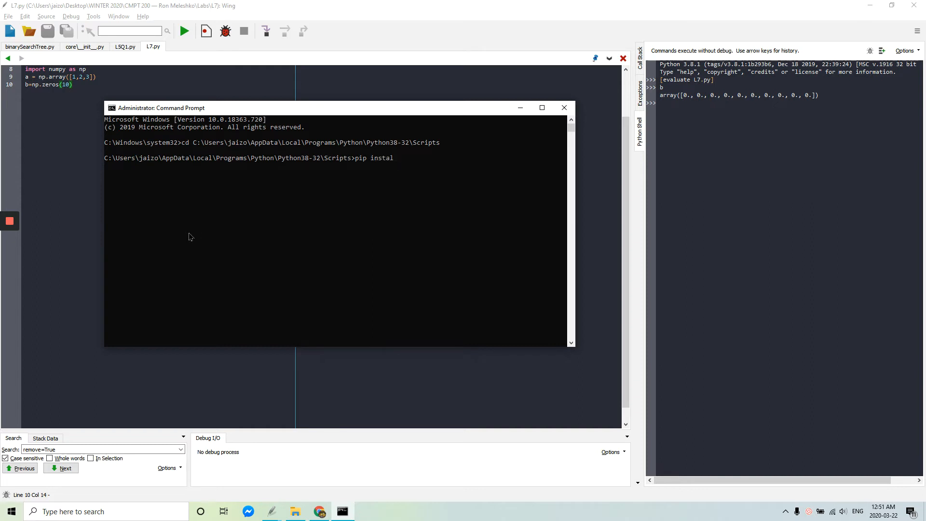
type("l --up")
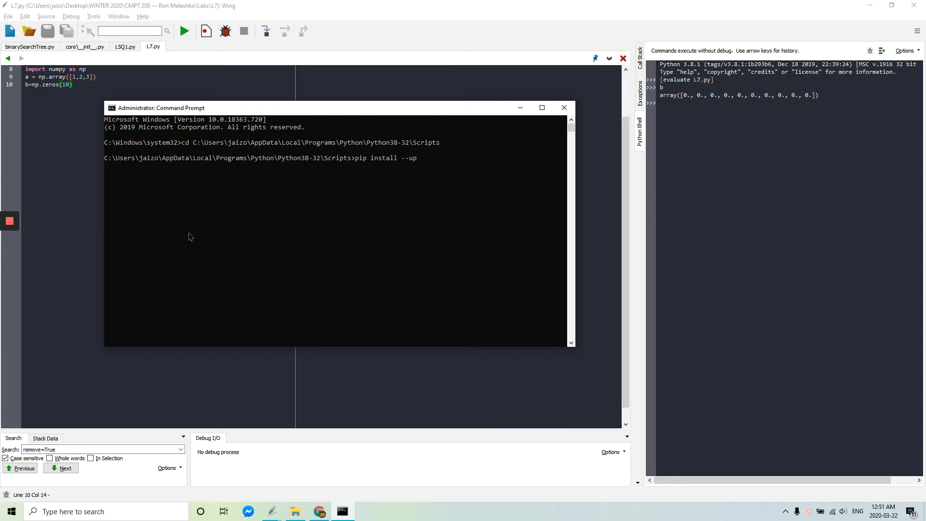
type("grade")
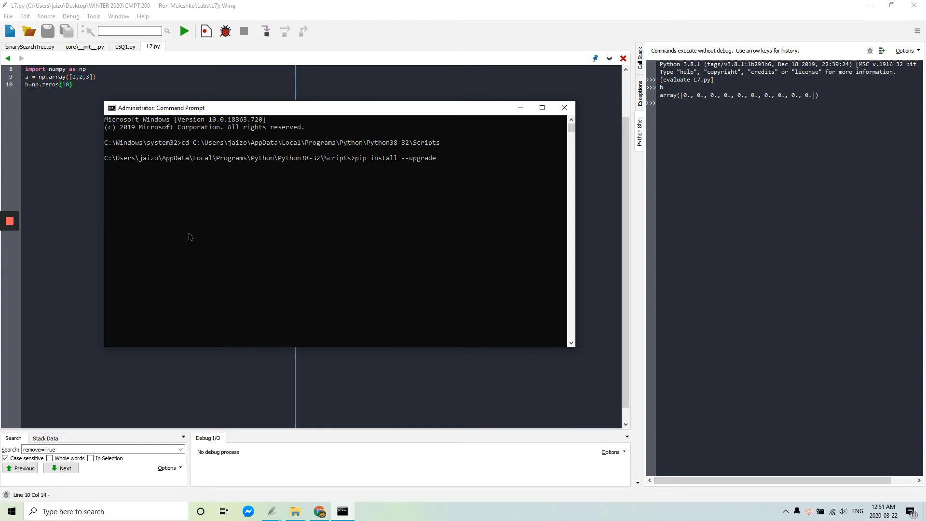
type("pip")
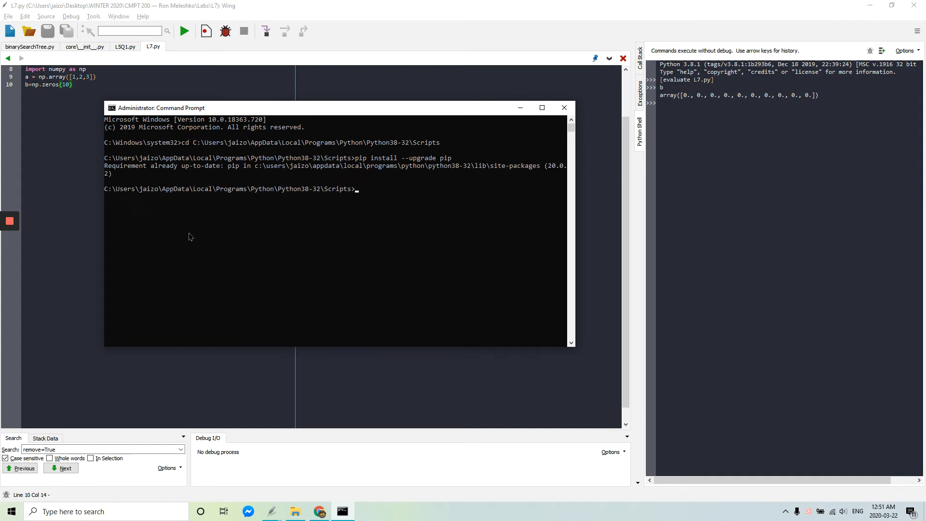
Run pip install numpy, reported already satisfied
type("pi")
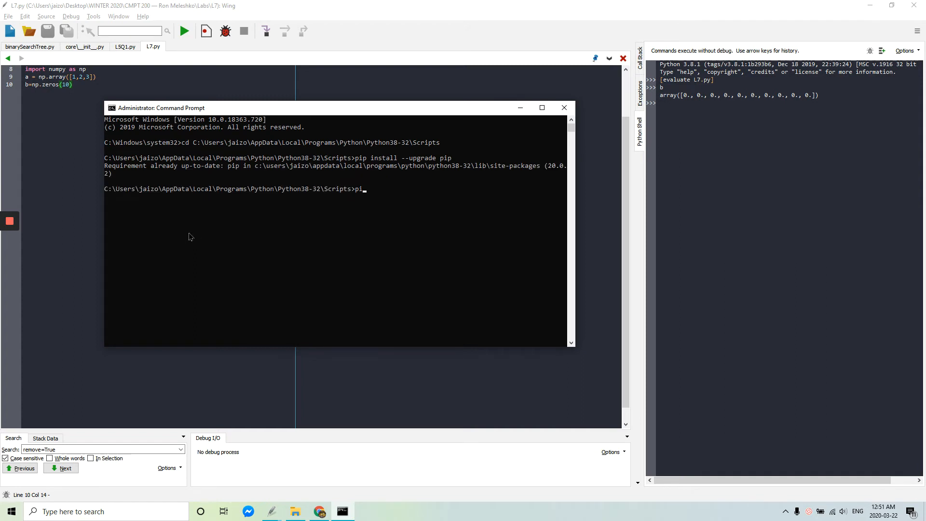
type("p")
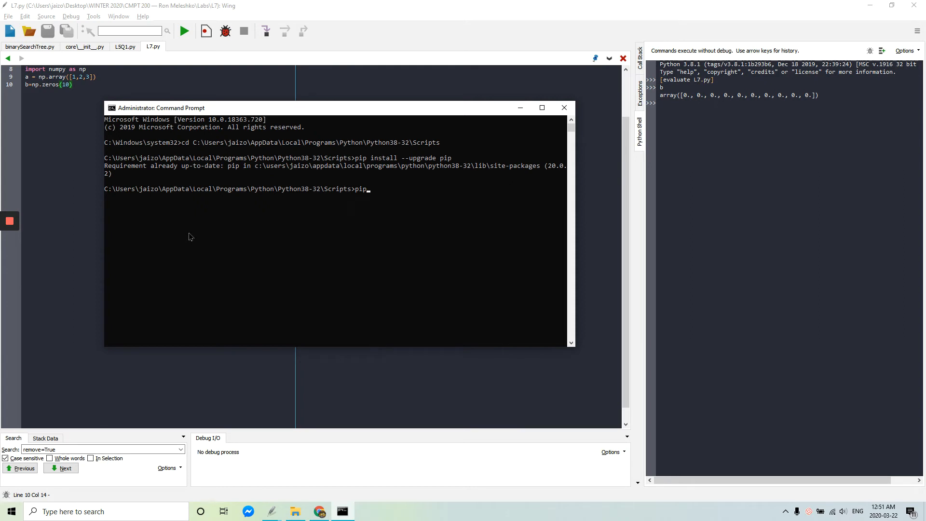
type("install num")
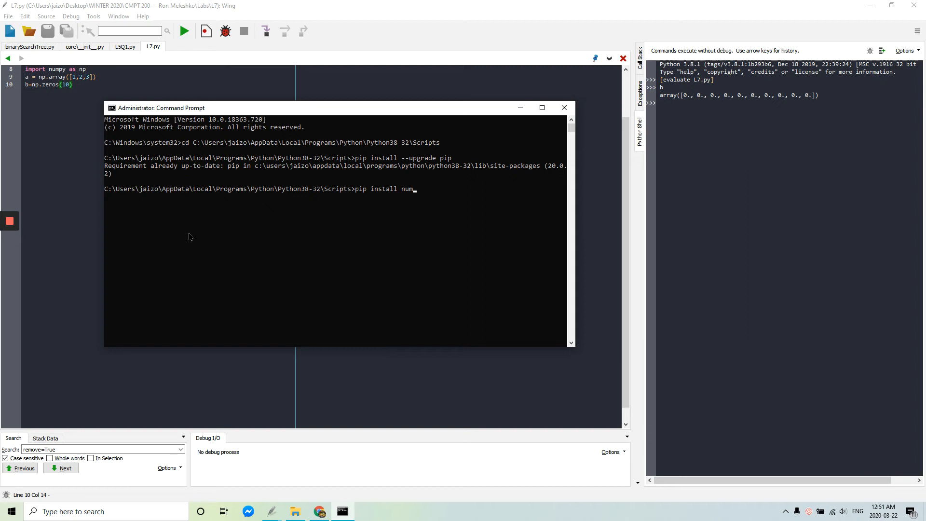
key("Return")
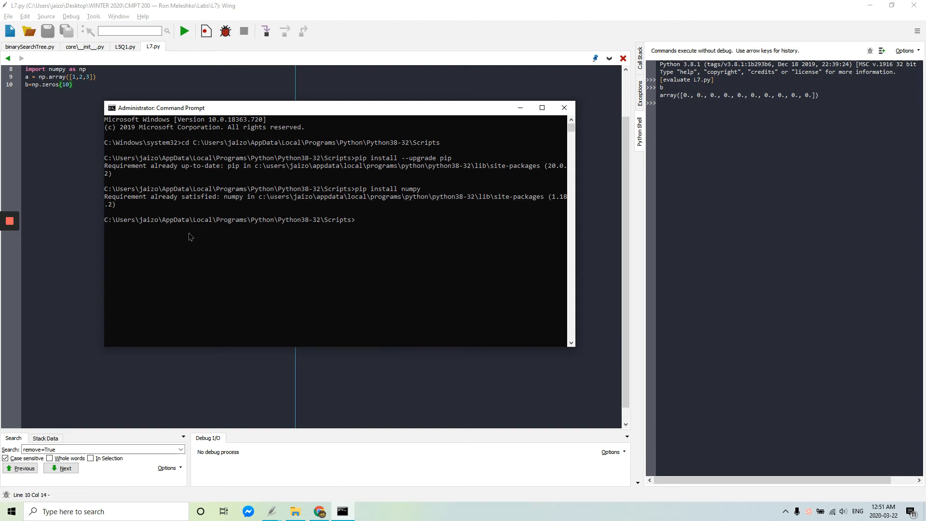
mouse_move(564, 108)
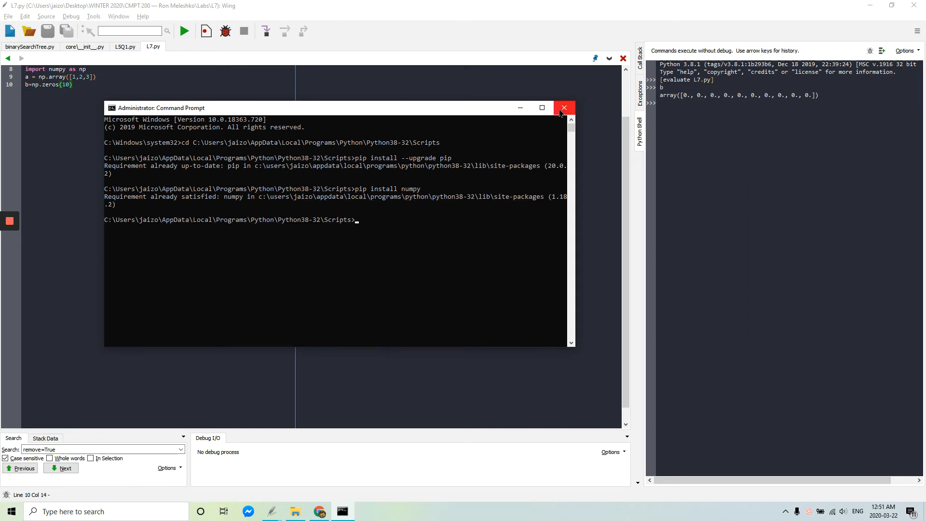
Close Command Prompt and apply the custom Python38-32 interpreter, returning to L7.py
left_click(563, 108)
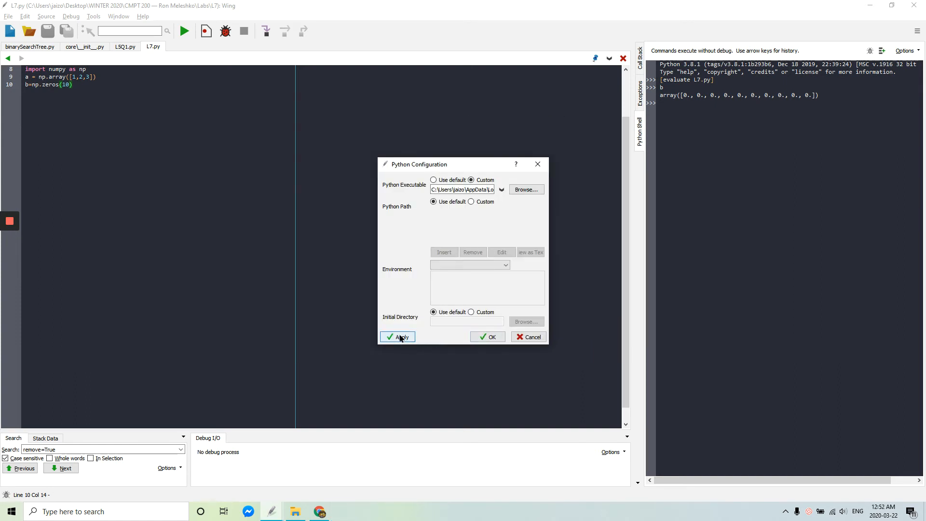
left_click(489, 337)
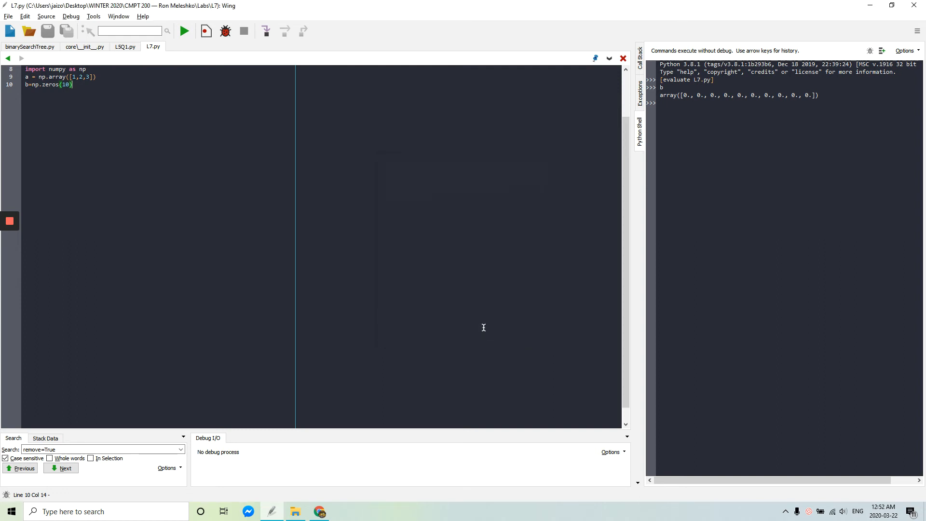
mouse_move(652, 193)
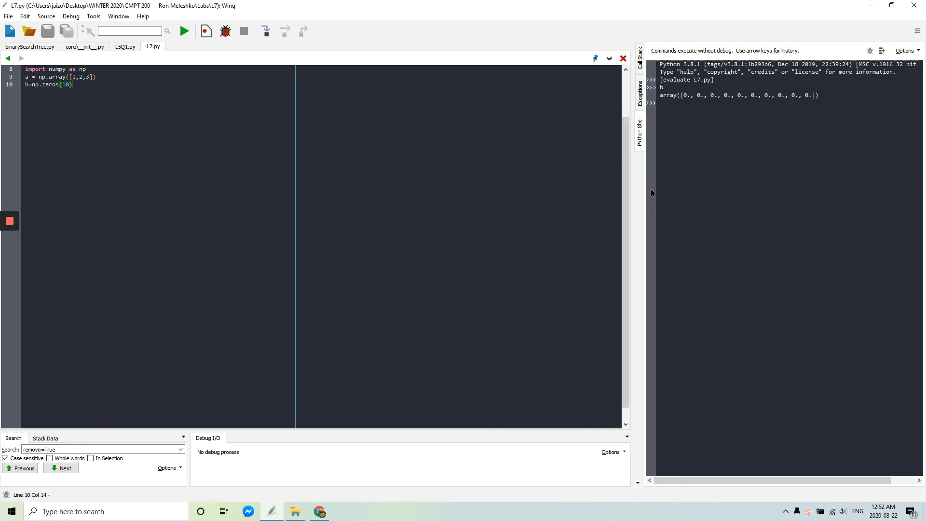
mouse_move(322, 143)
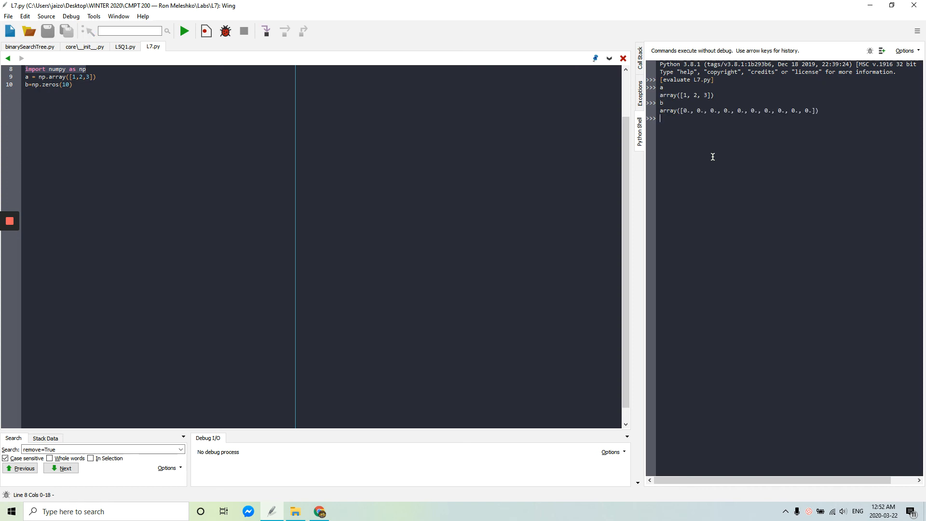
mouse_move(244, 253)
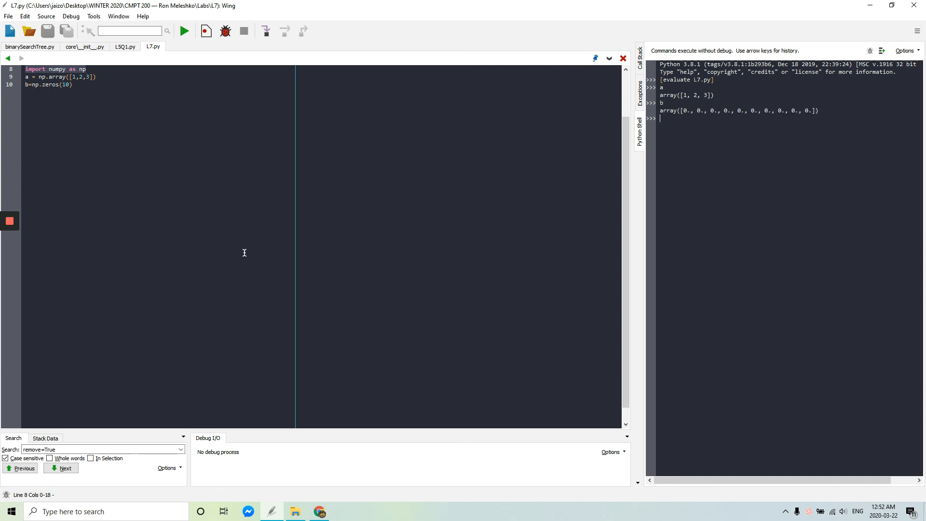